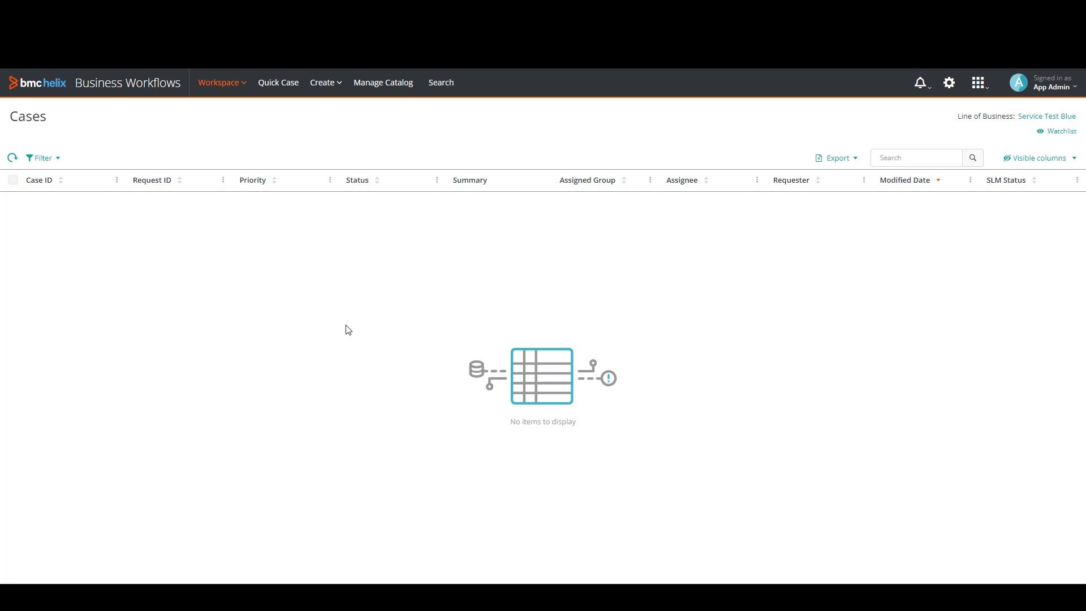
mouse_move(913, 293)
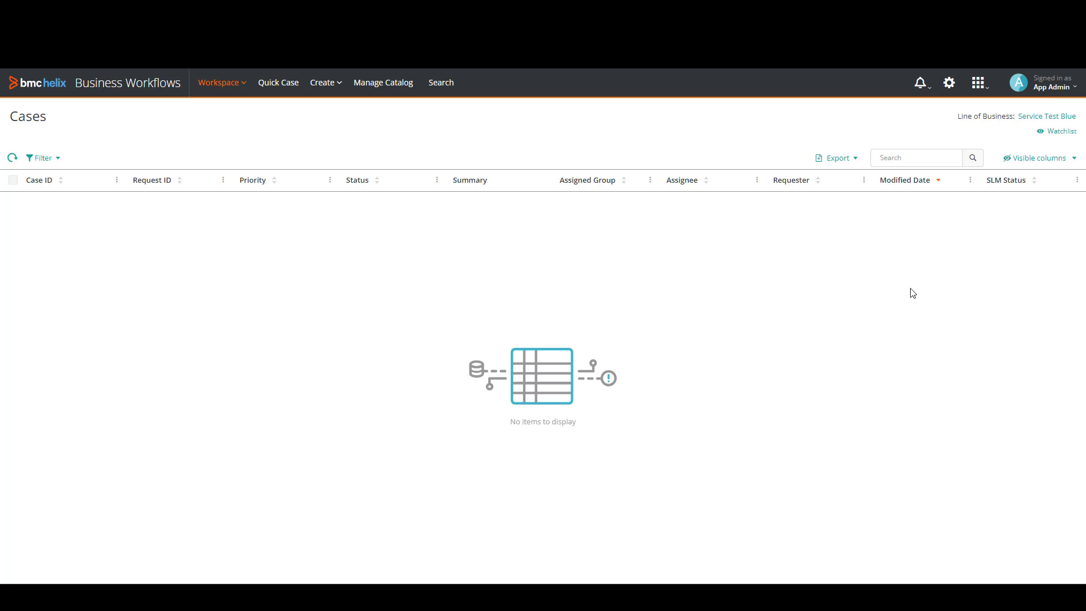
Go to Settings > Email > Configuration to view the empty email configuration list
left_click(948, 83)
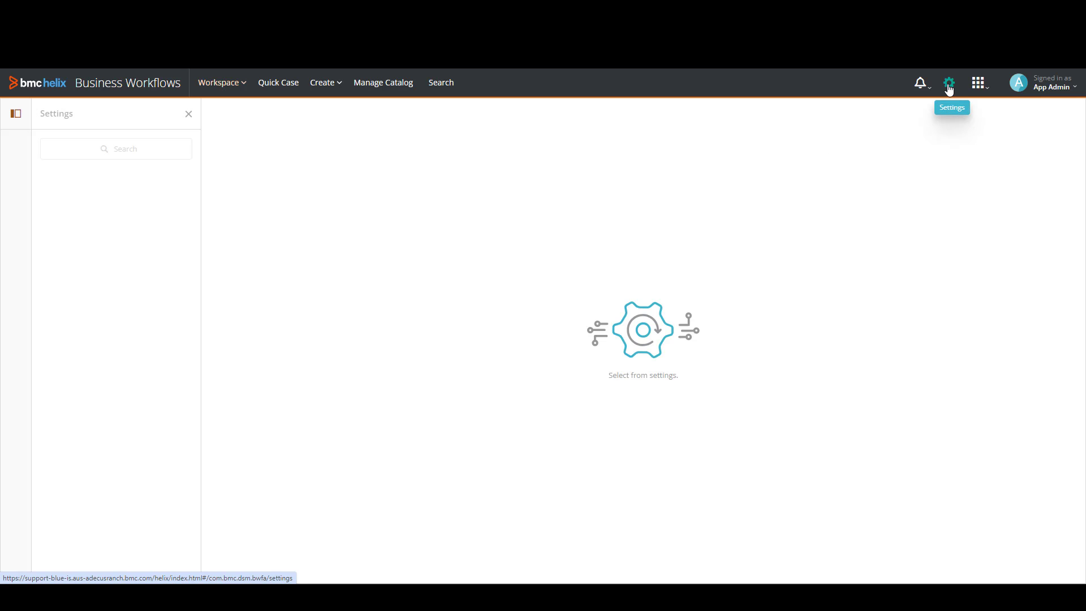
left_click(948, 82)
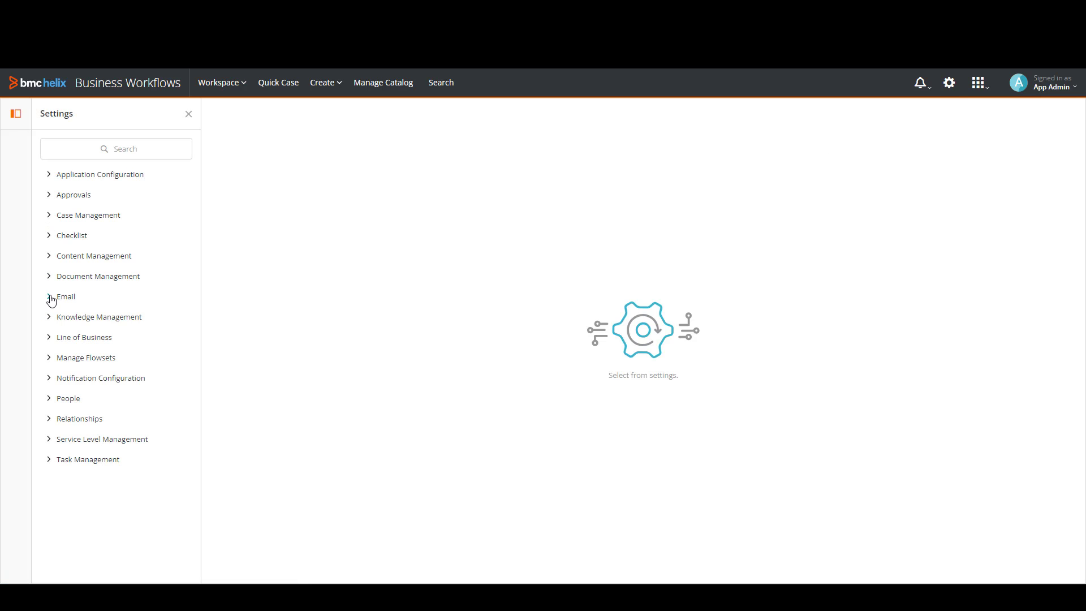
left_click(64, 296)
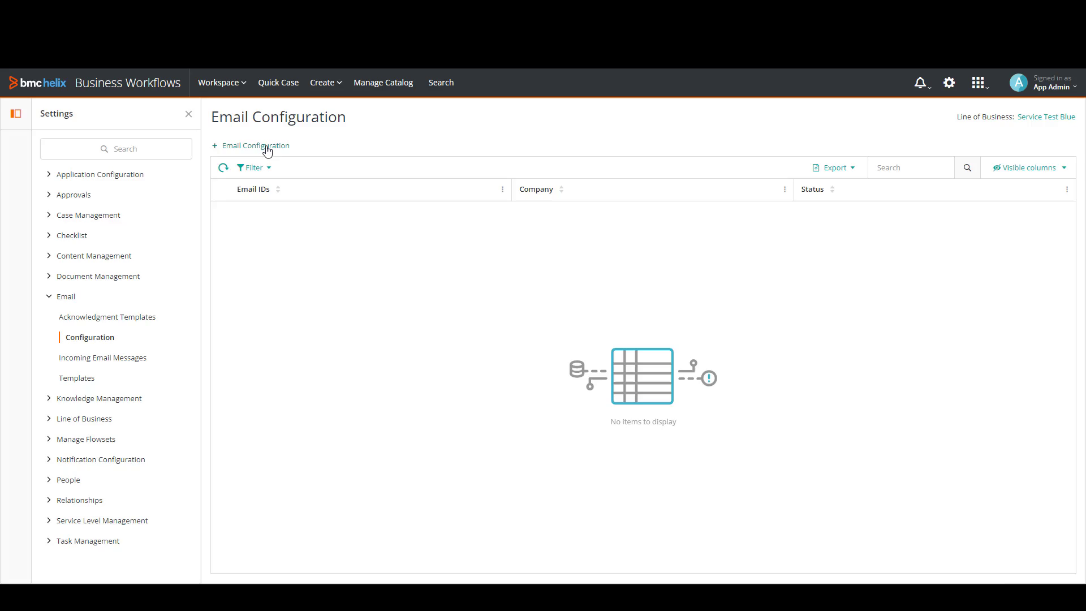
left_click(256, 145)
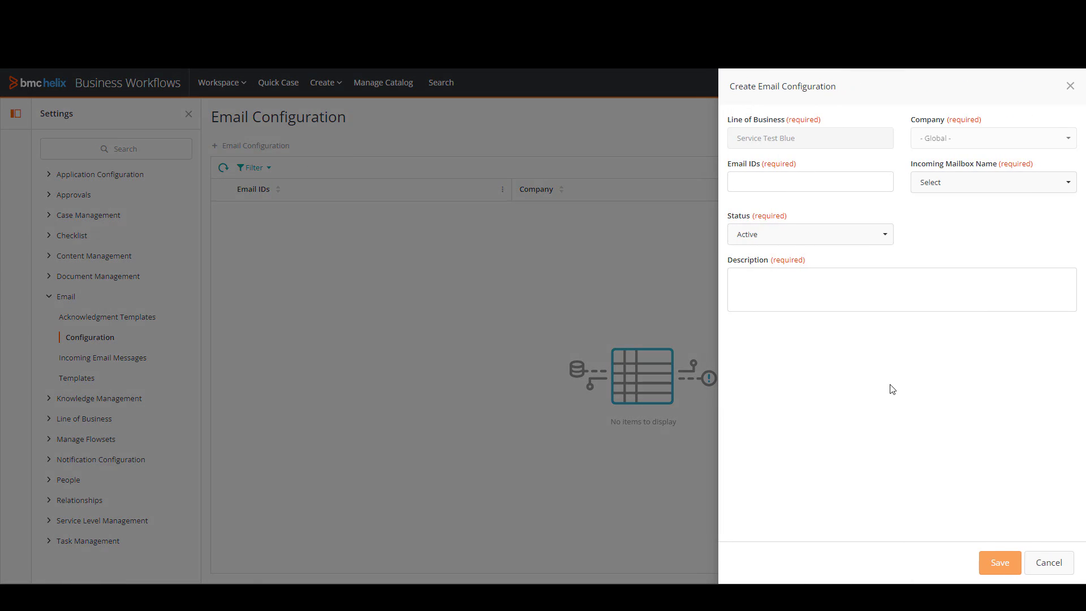
mouse_move(794, 159)
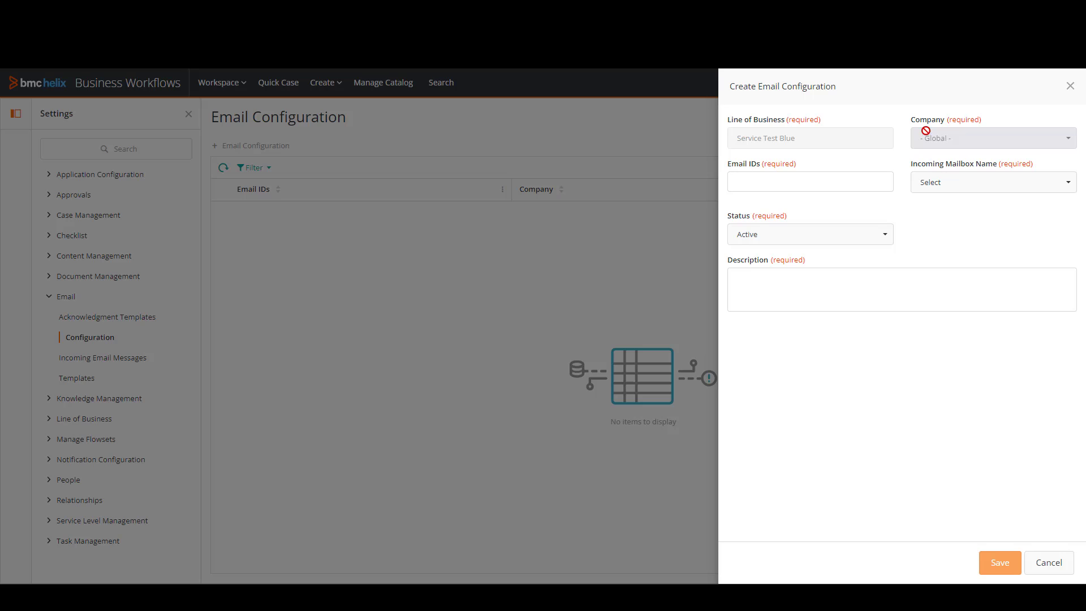
mouse_move(951, 146)
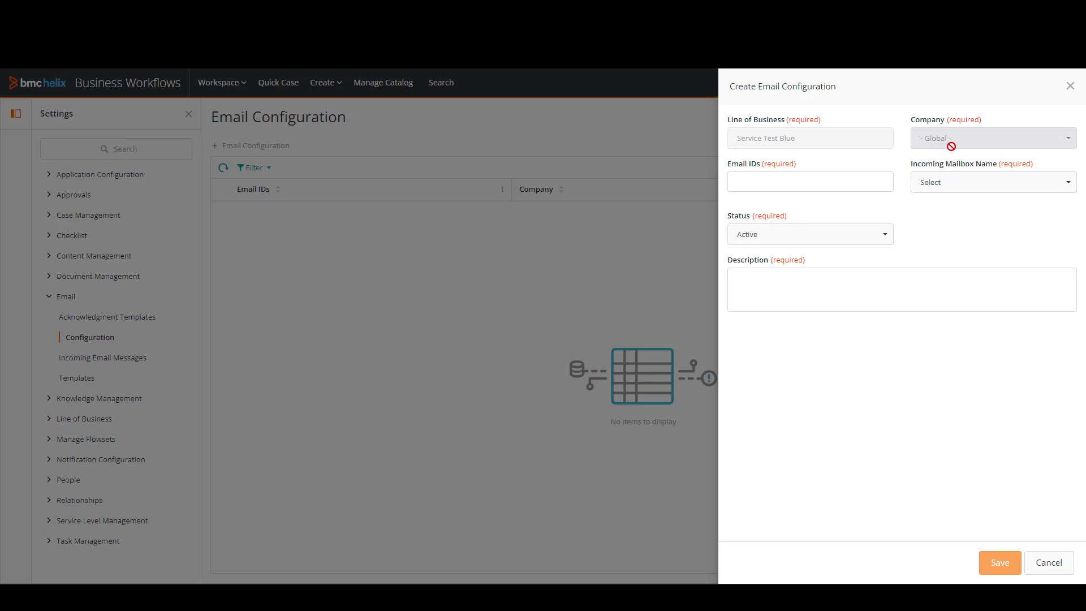
left_click(810, 182)
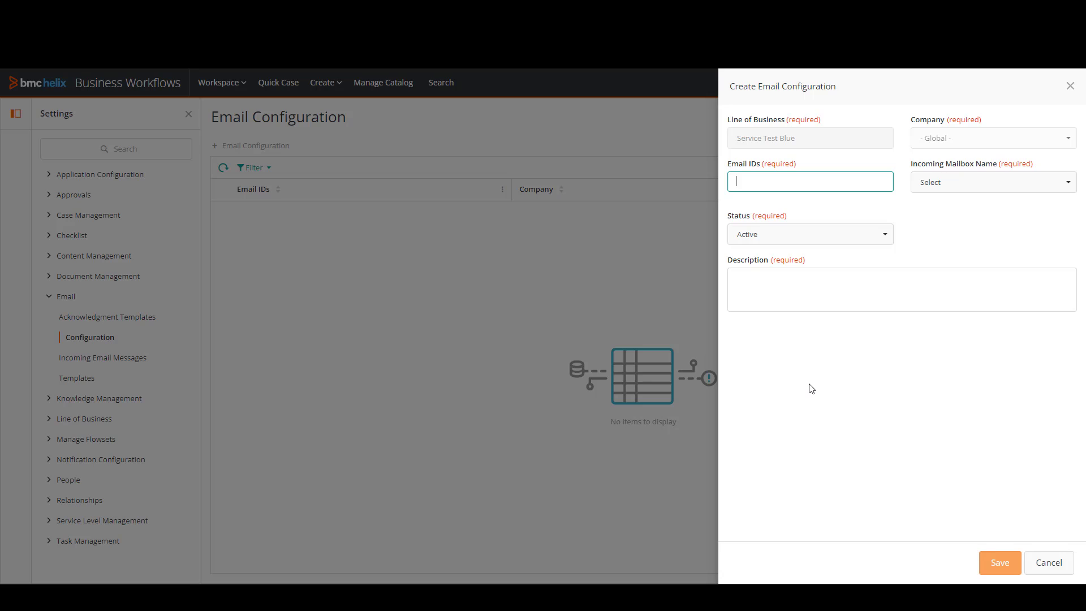
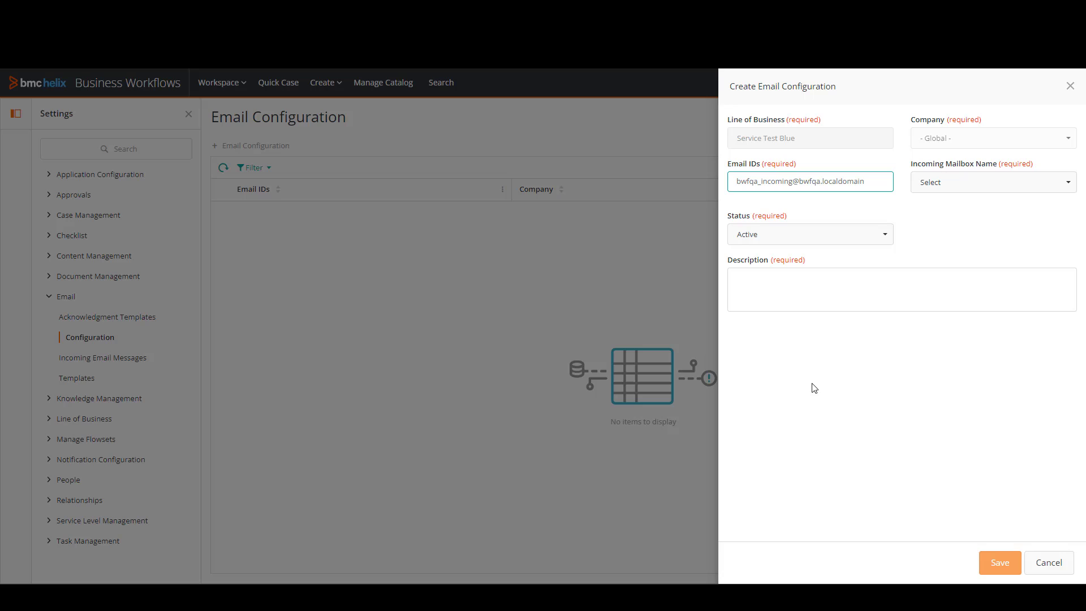
mouse_move(835, 395)
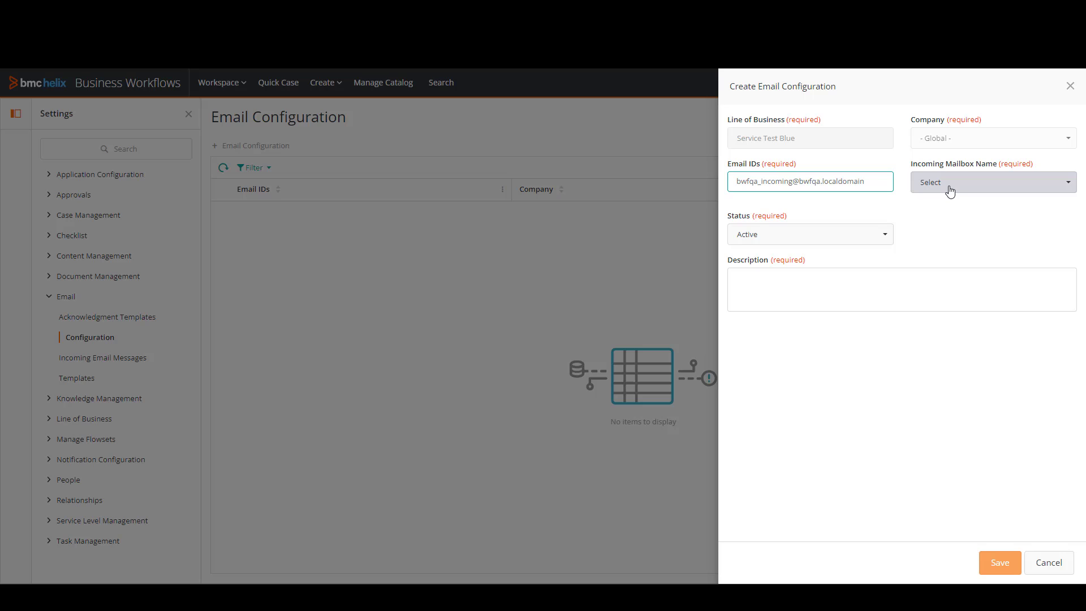
Choose the Incoming Test mailbox, describe it as 'Test Email Configuration', and save
left_click(992, 182)
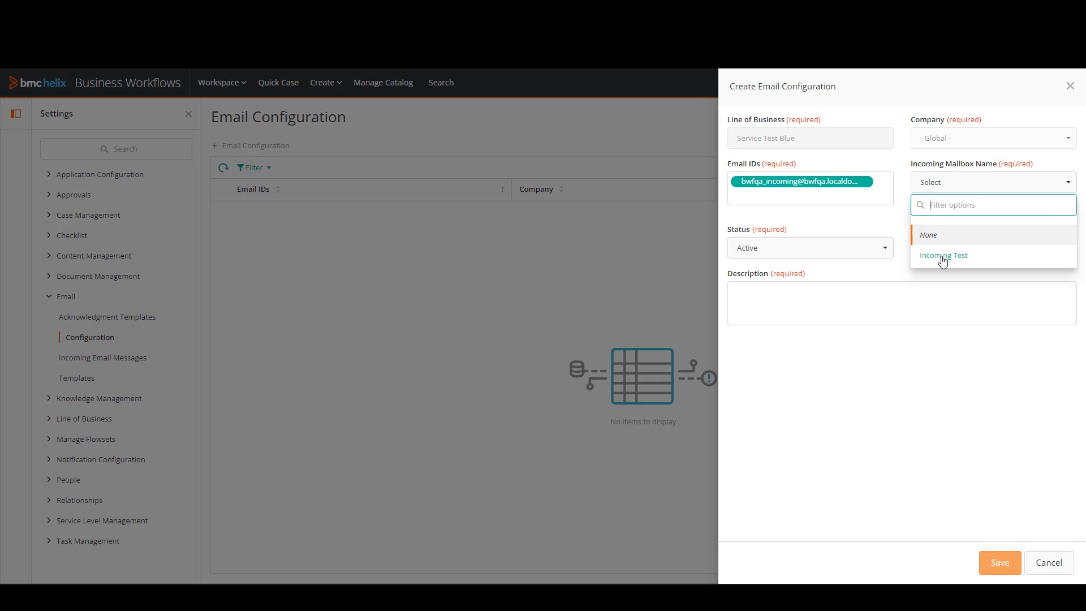
left_click(944, 255)
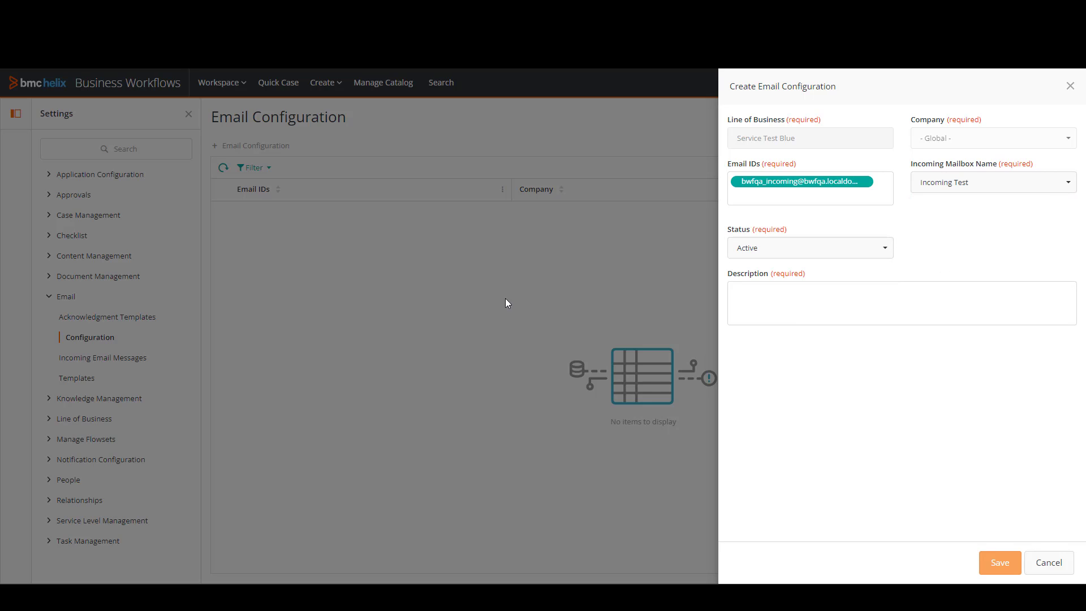
mouse_move(794, 421)
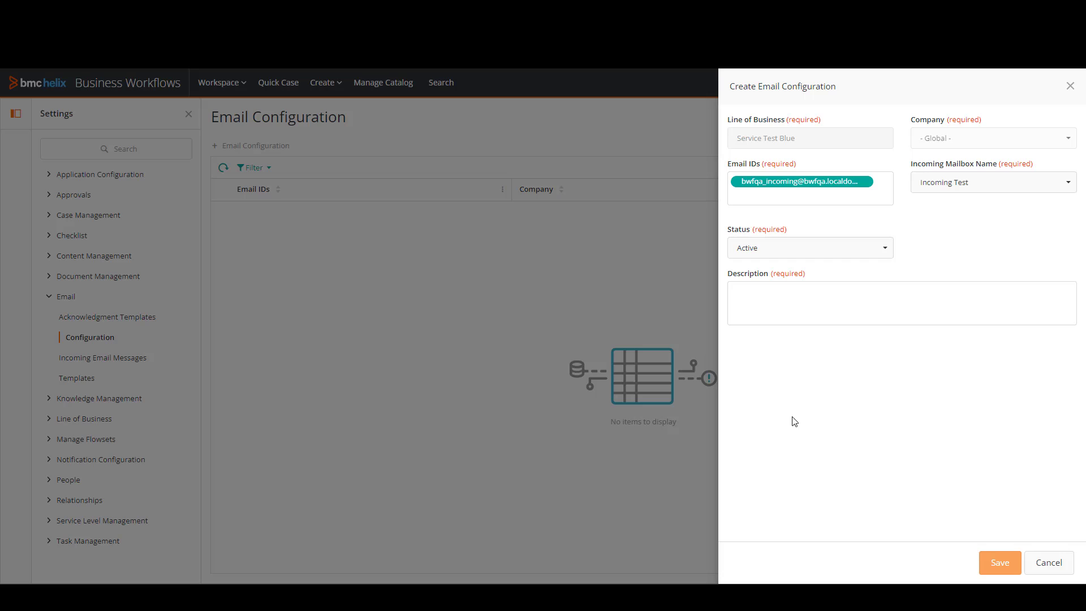
mouse_move(769, 283)
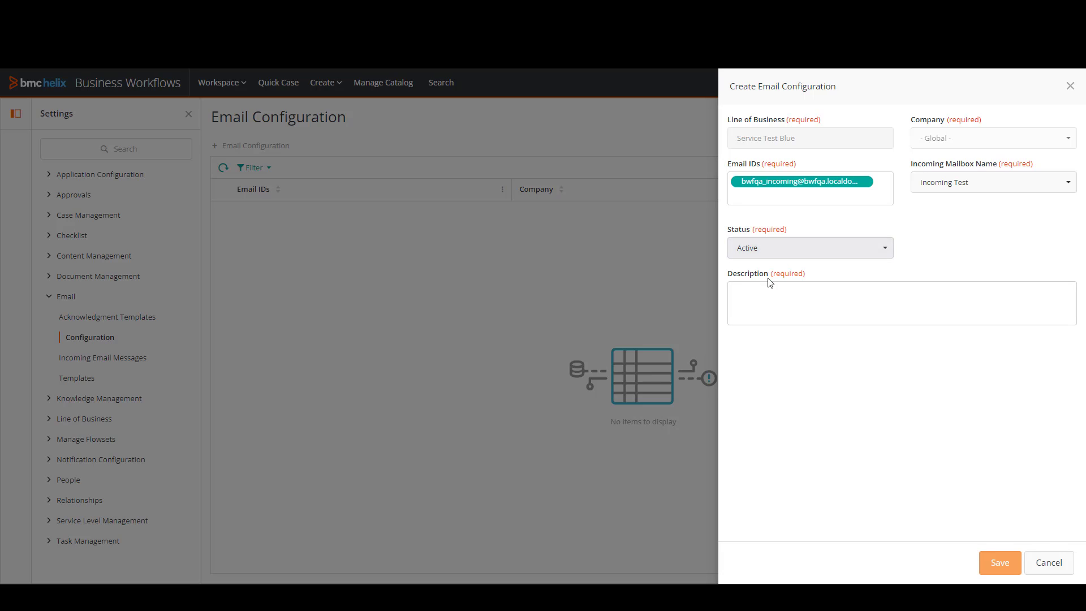
left_click(901, 303)
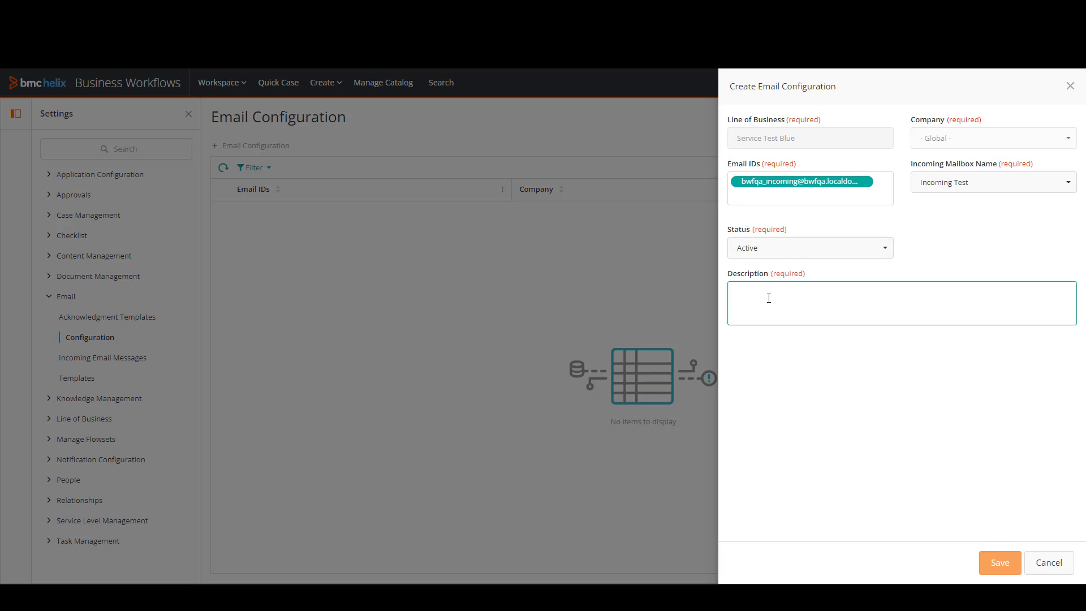
type("Test Email Configura")
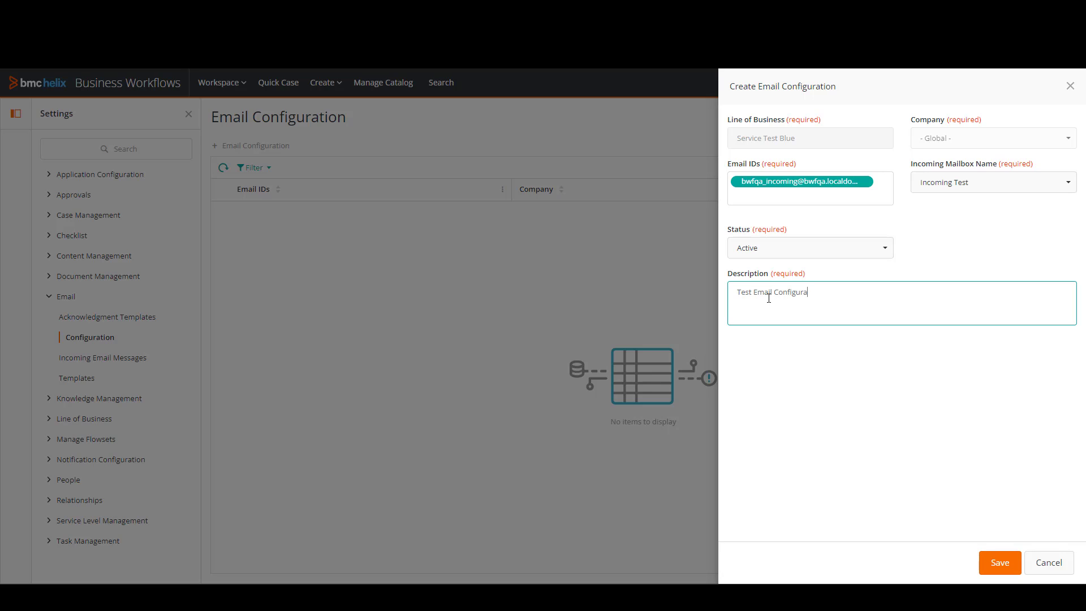
type("tion")
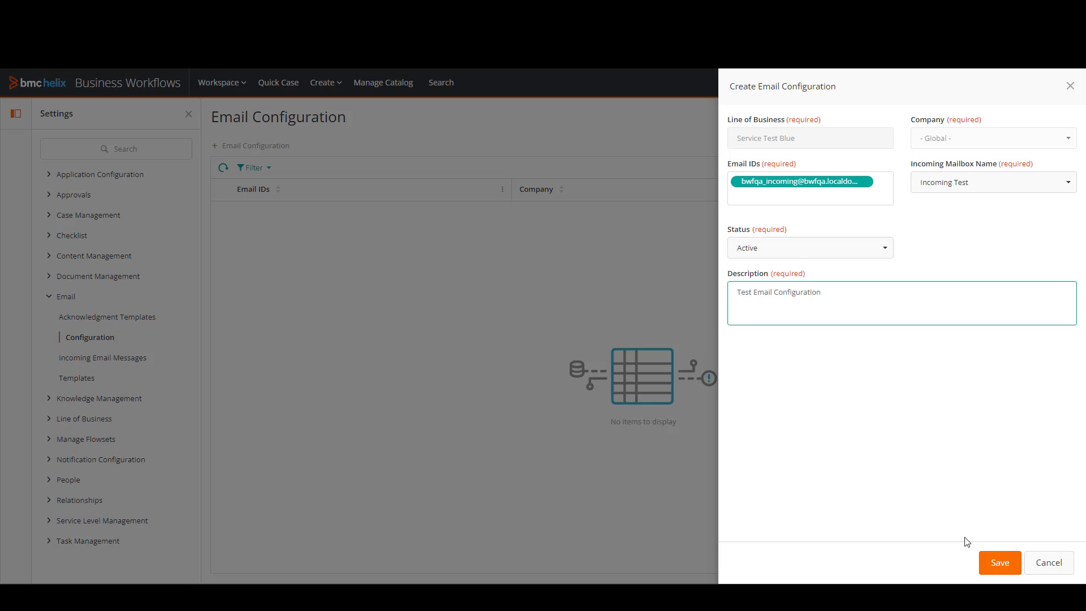
left_click(999, 561)
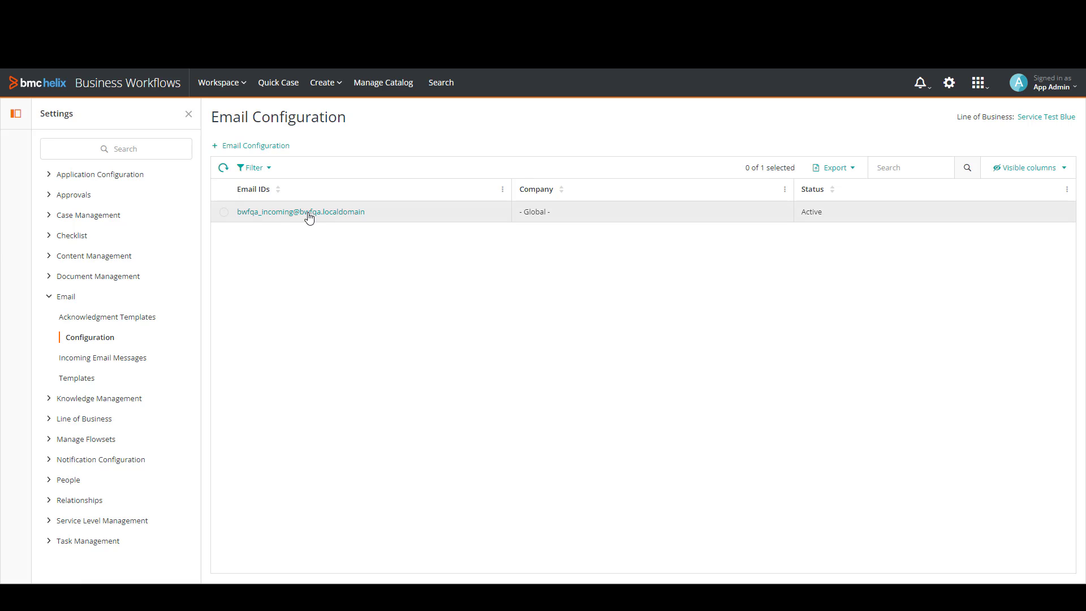
left_click(300, 211)
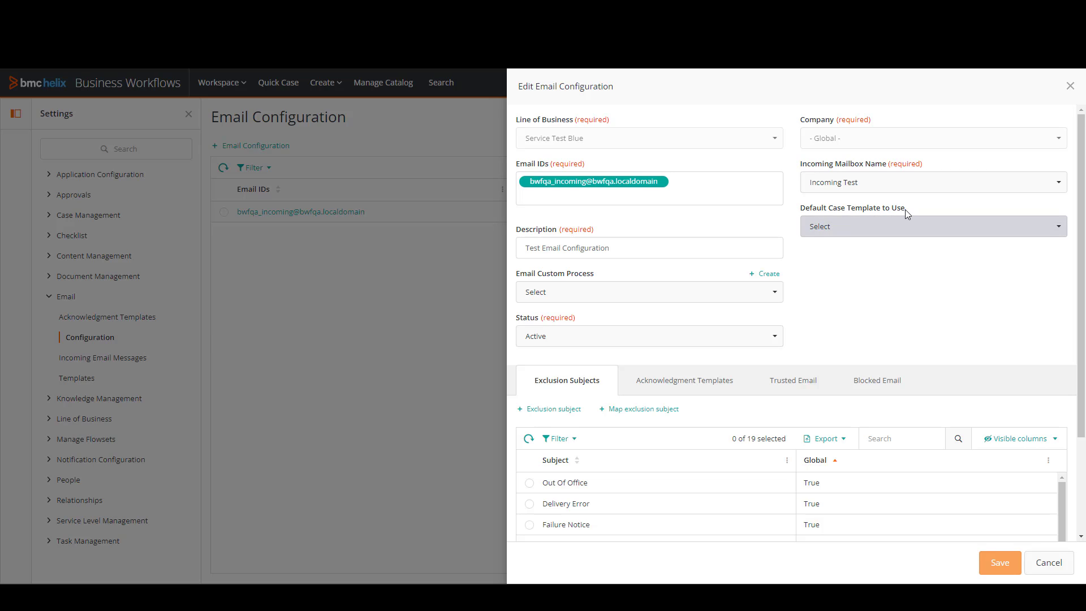
mouse_move(563, 284)
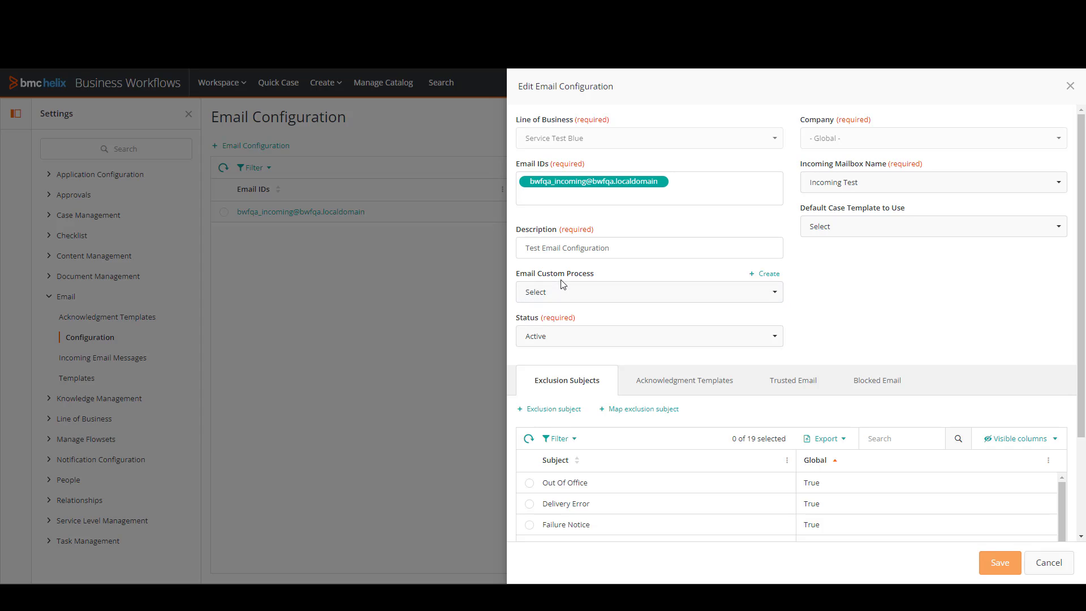
mouse_move(868, 278)
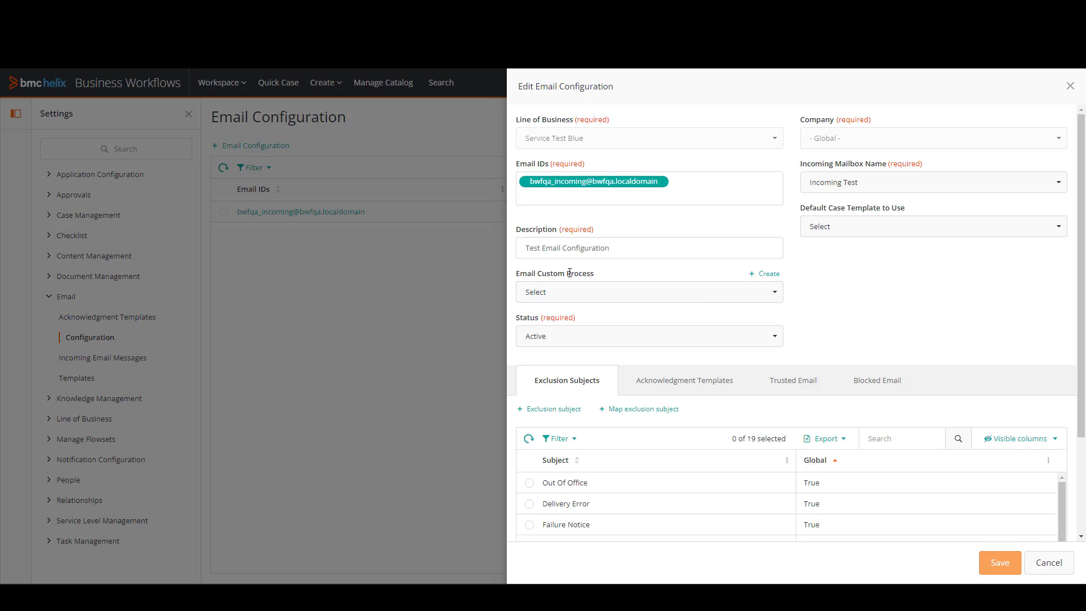
mouse_move(531, 380)
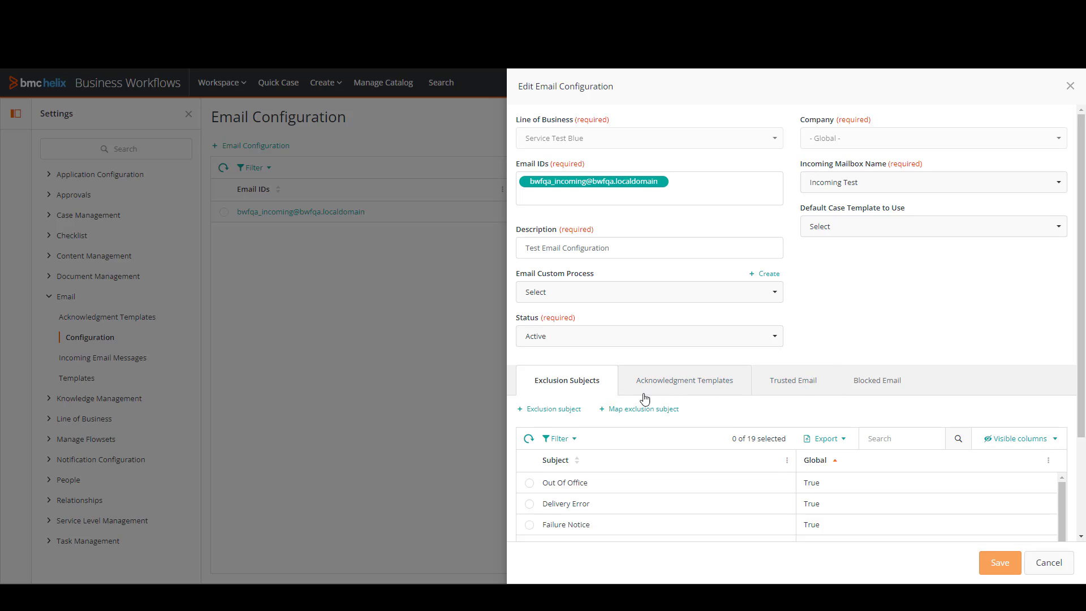
mouse_move(799, 384)
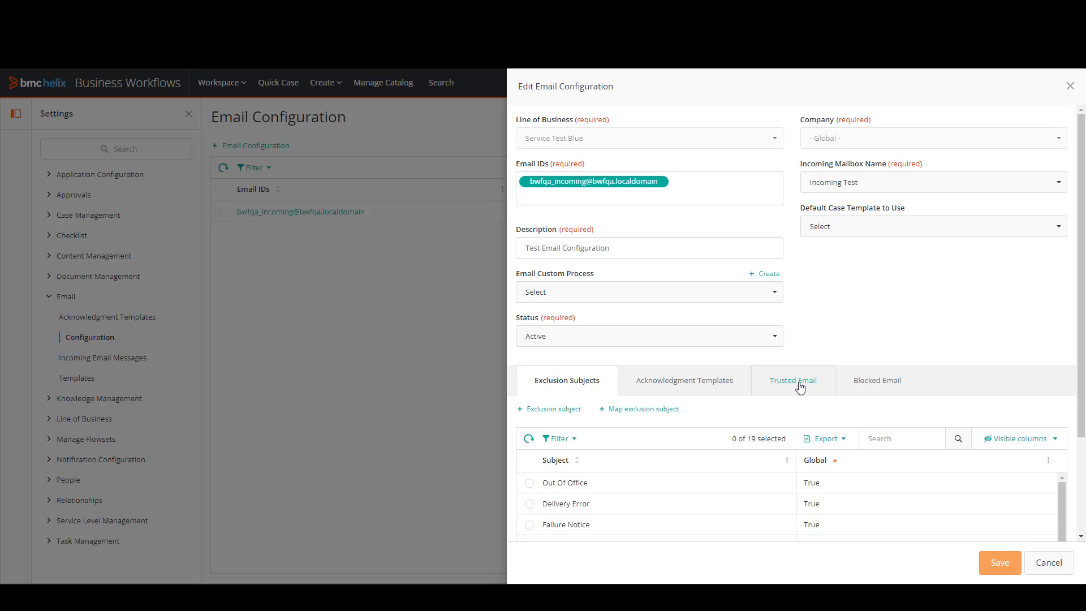
left_click(792, 380)
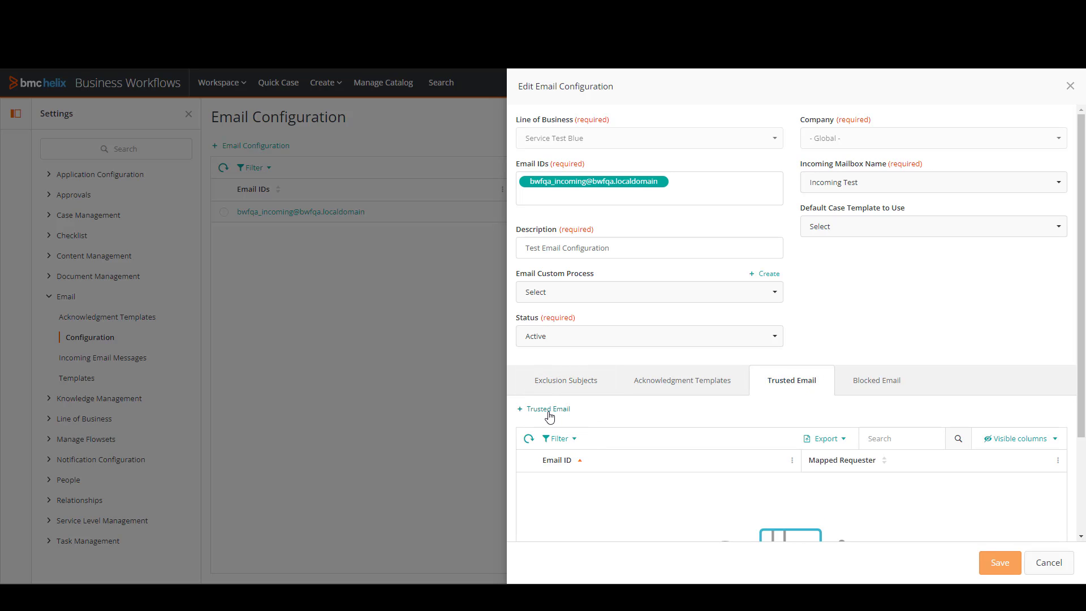
left_click(548, 409)
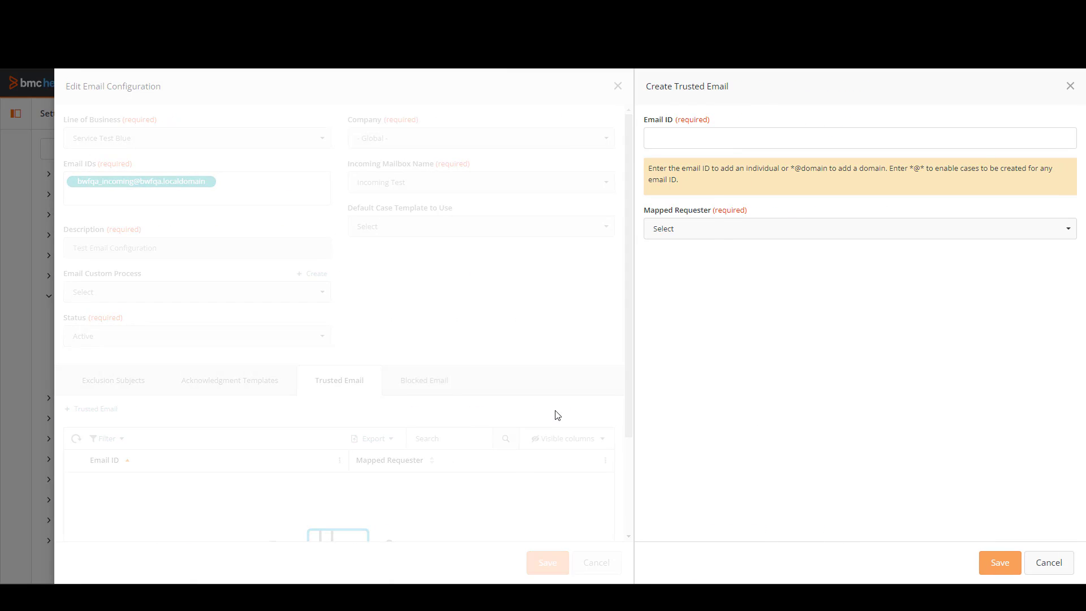
mouse_move(686, 346)
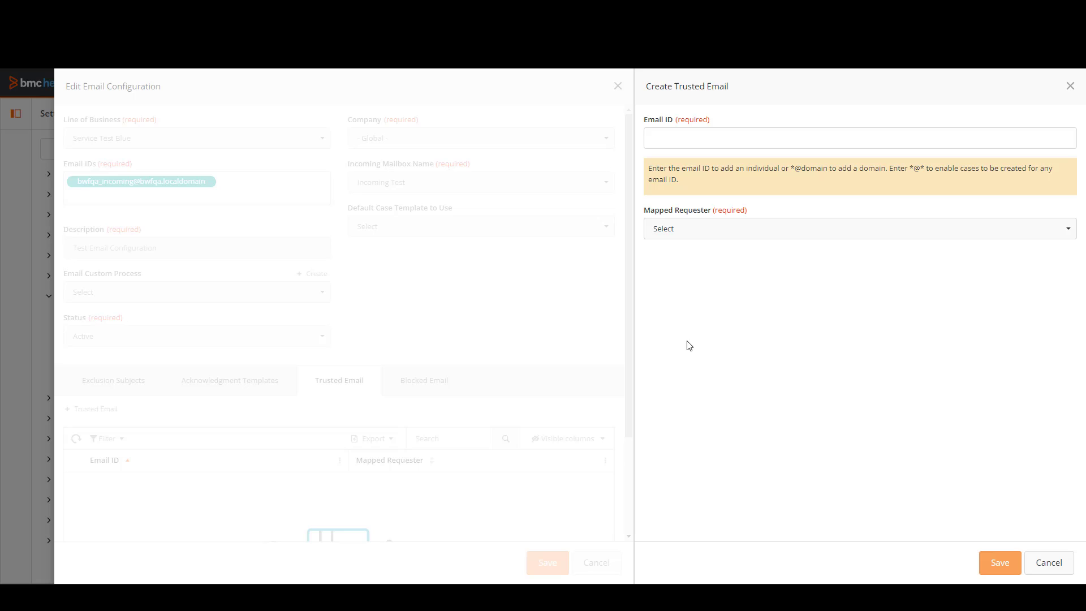
mouse_move(724, 339)
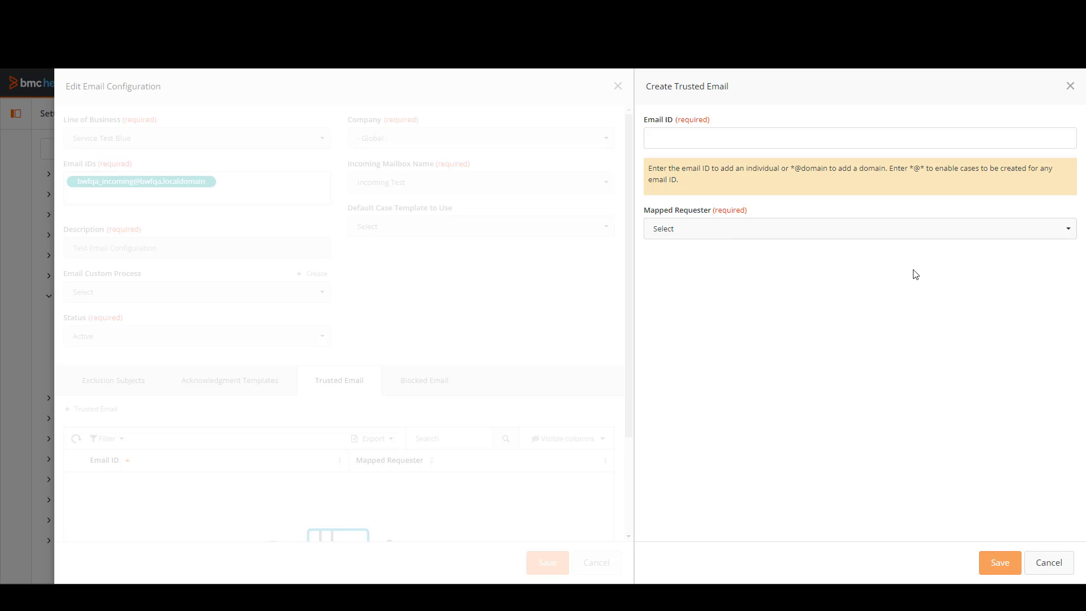
type("*")
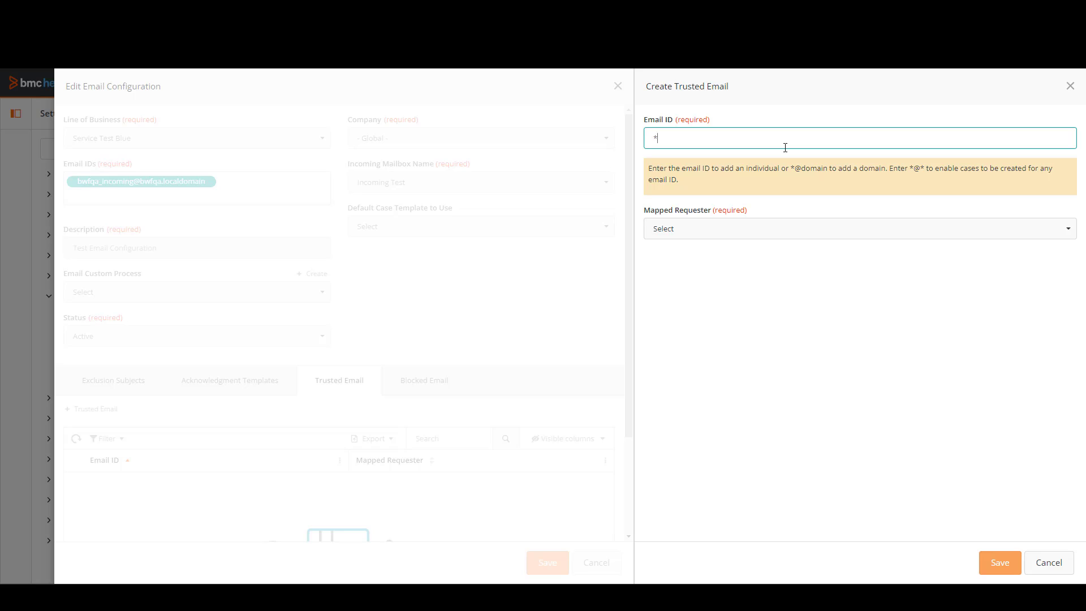
type("@bmc.com")
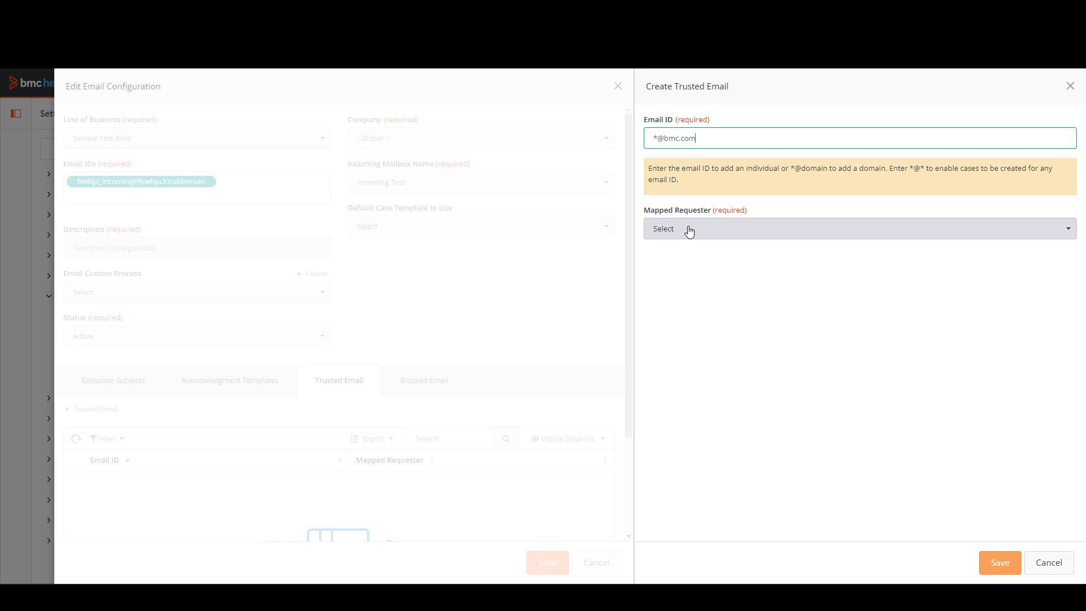
left_click(858, 229)
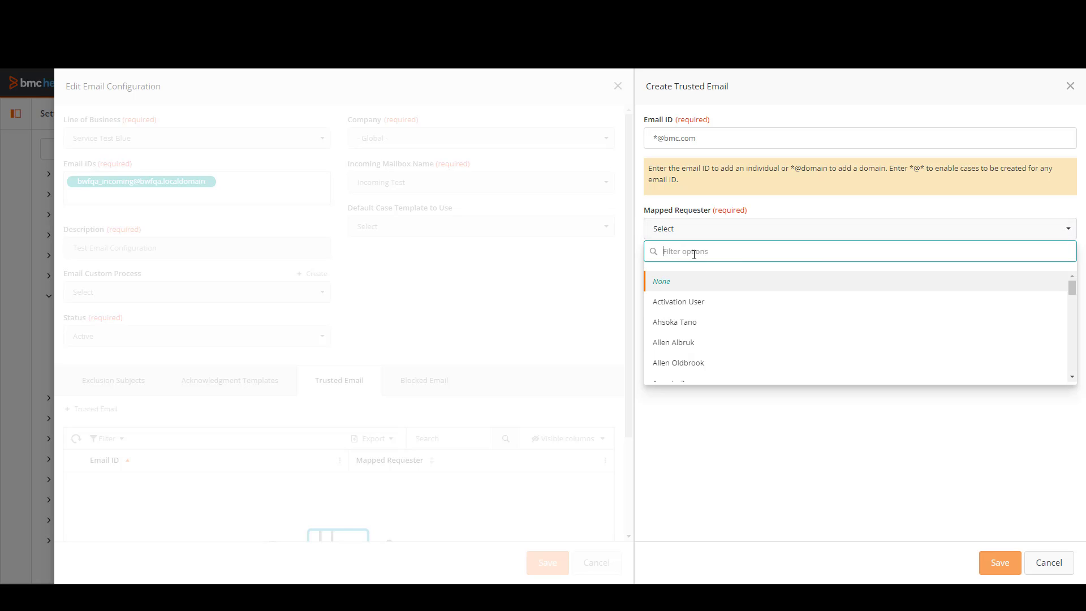
type("app")
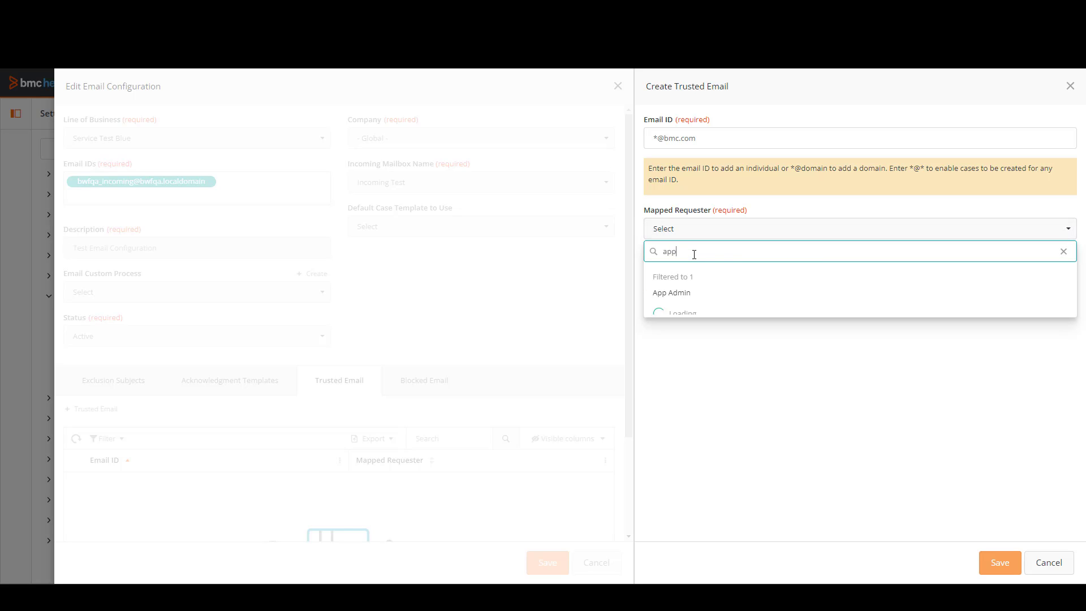
left_click(670, 292)
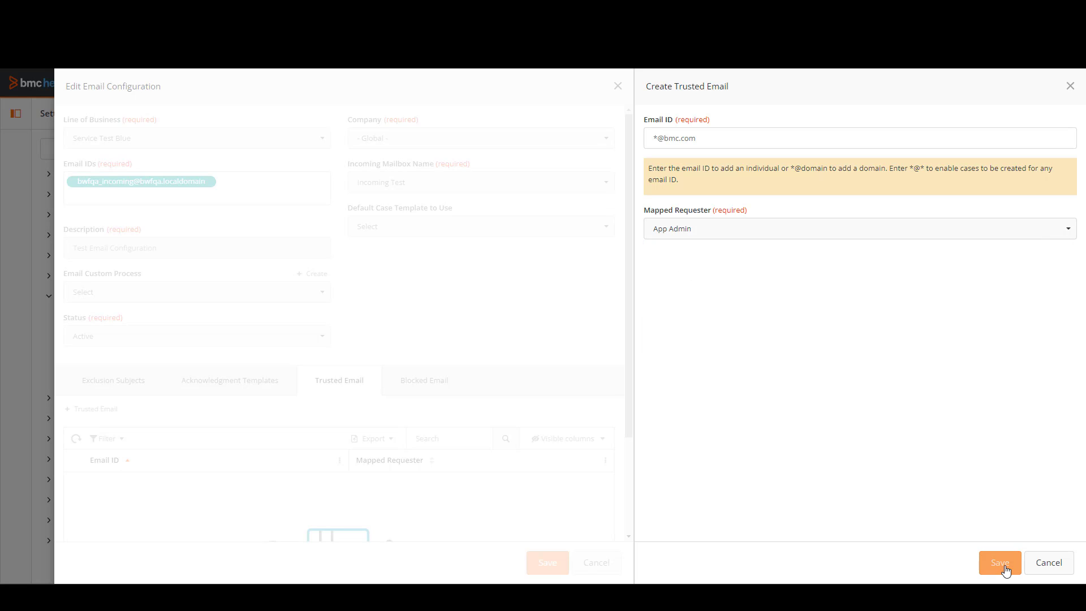
left_click(999, 562)
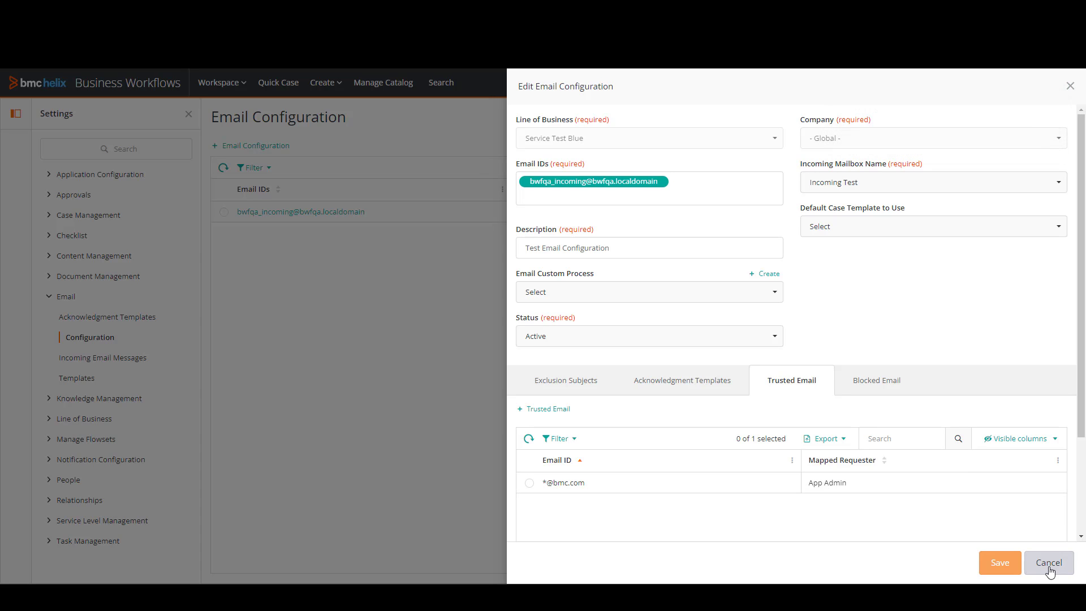
Cancel the configuration editor and confirm leaving without saving
left_click(1048, 561)
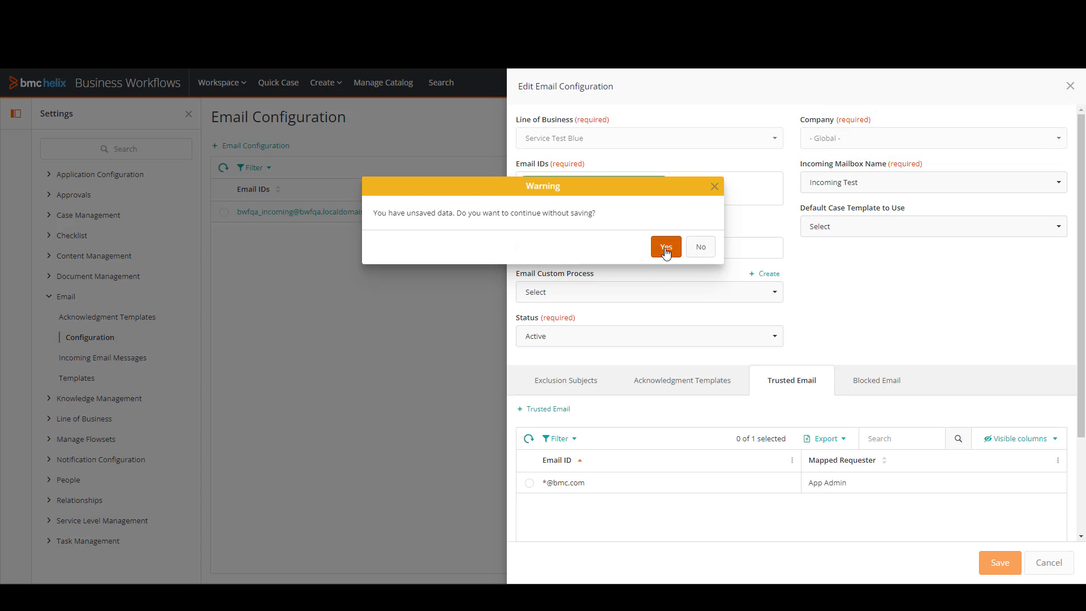
left_click(664, 246)
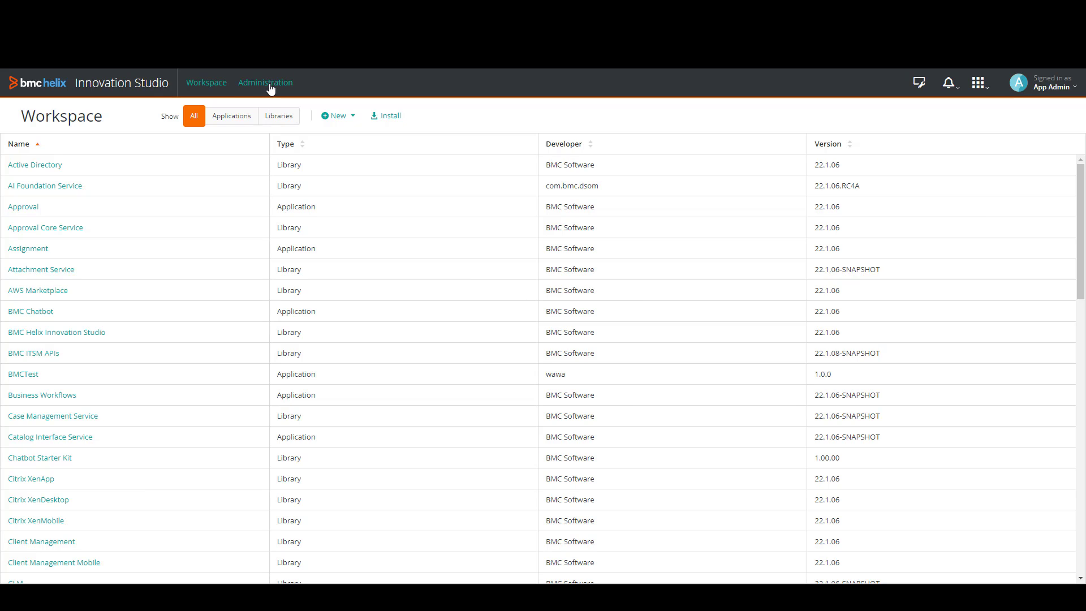
Go to Administration > Email > Email profiles and start a new profile
left_click(265, 82)
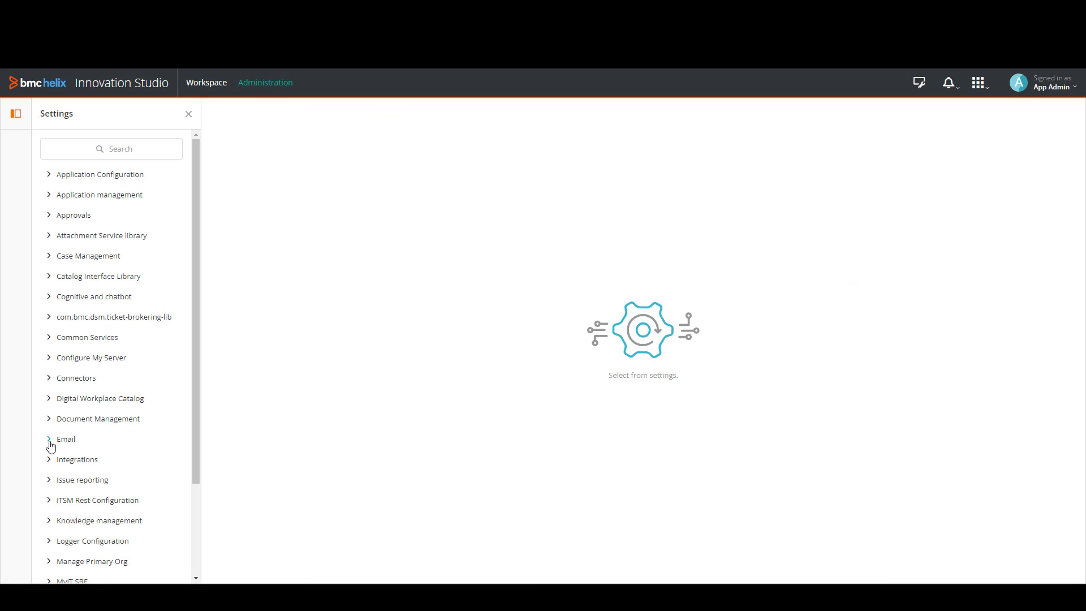
left_click(65, 439)
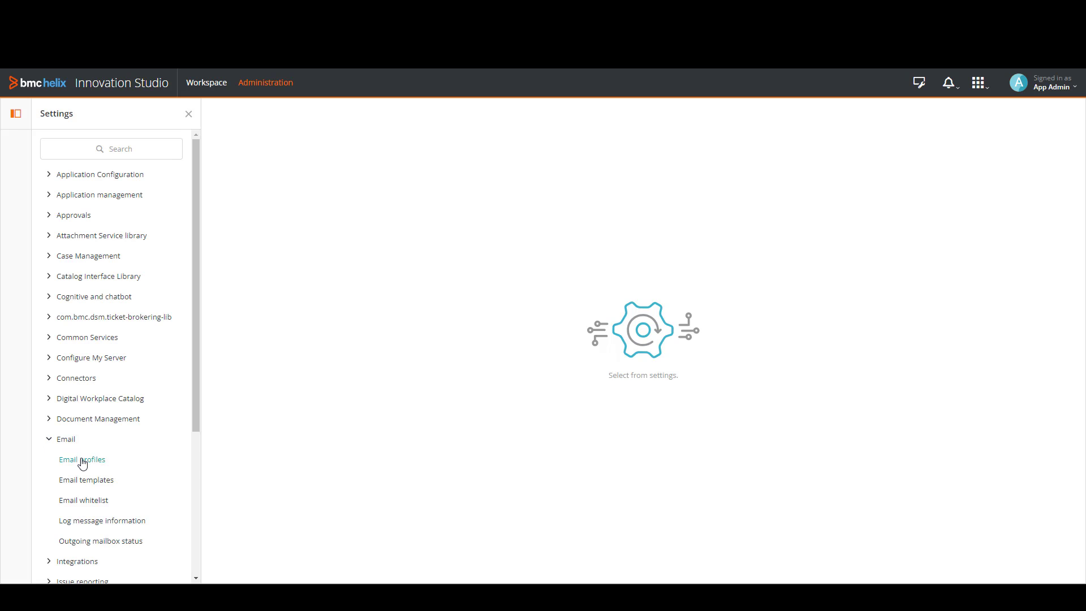
left_click(81, 460)
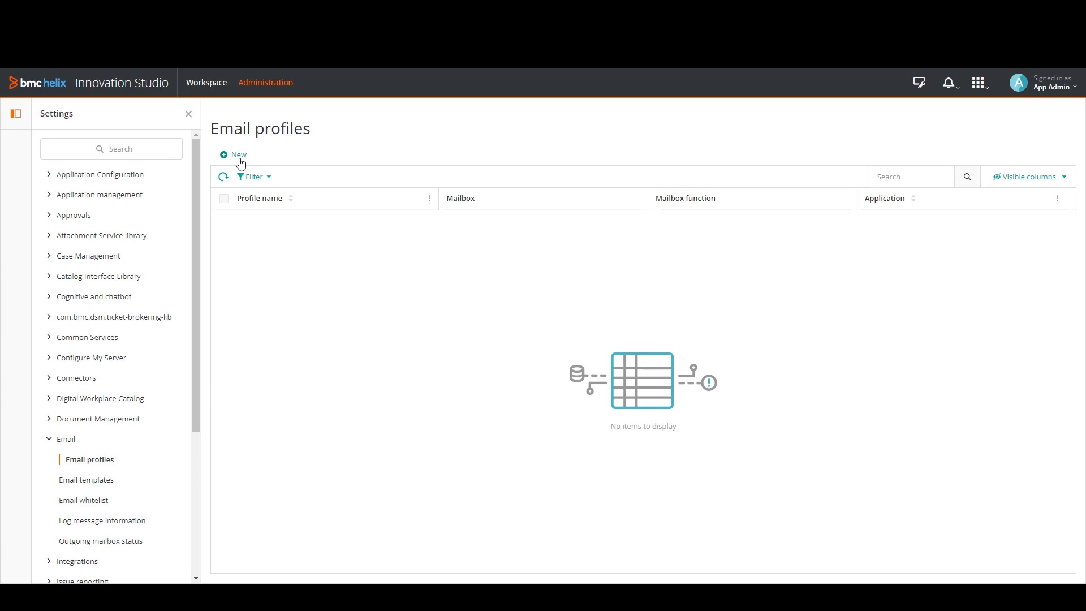
left_click(238, 154)
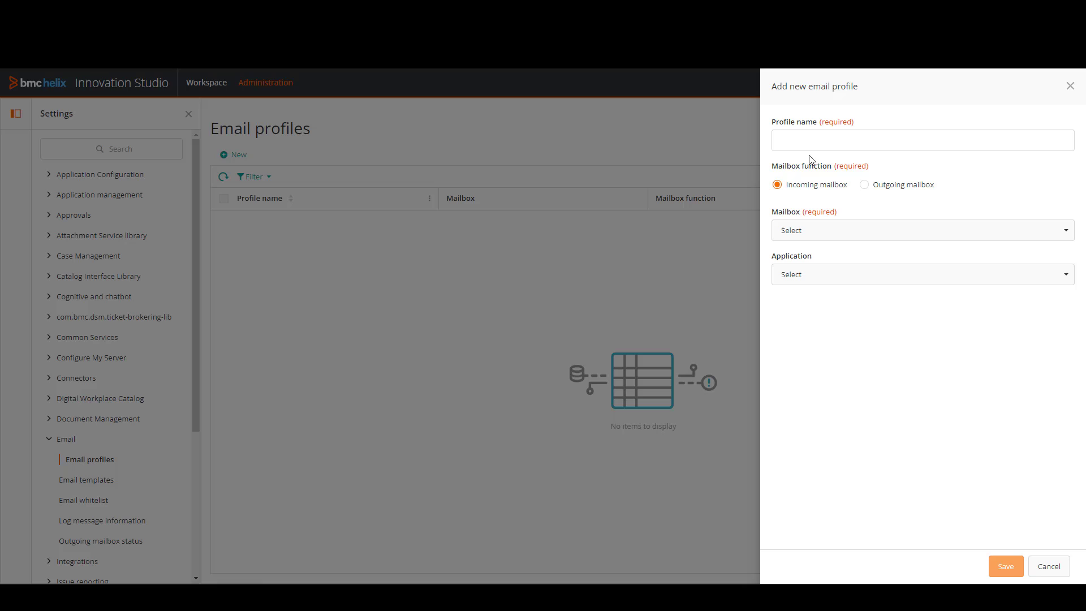
Save email profile 'Test Profile' as an outgoing mailbox using Outgoing Test
left_click(922, 140)
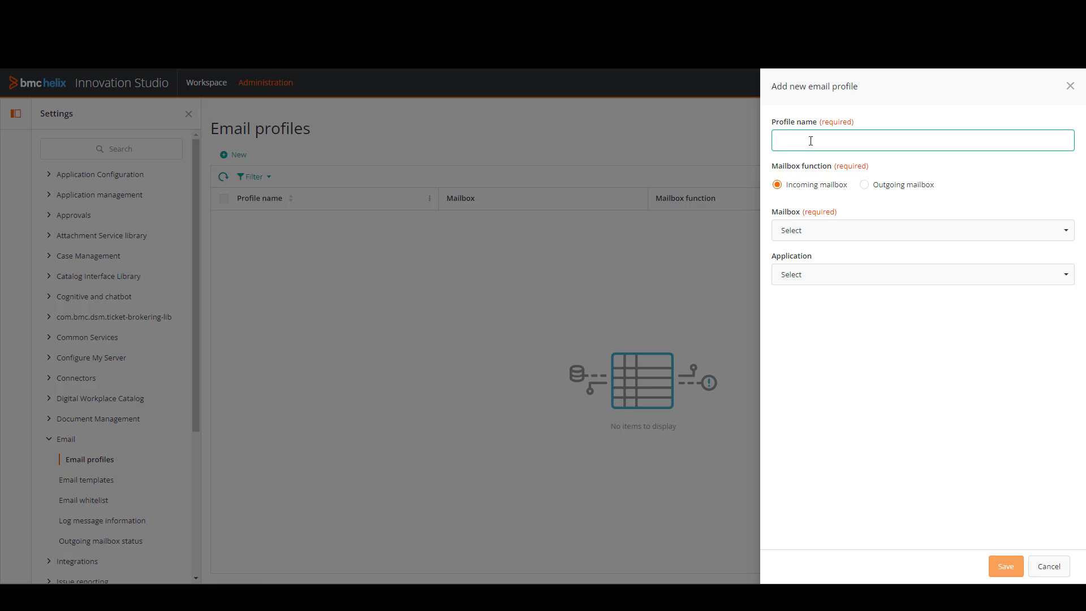
type("Test Profile")
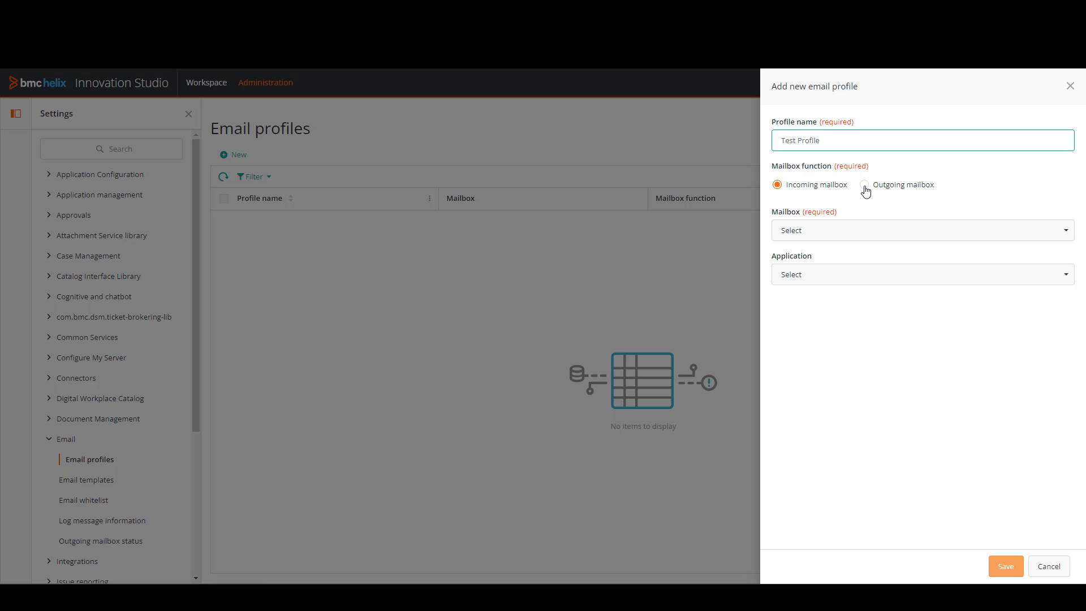
left_click(864, 184)
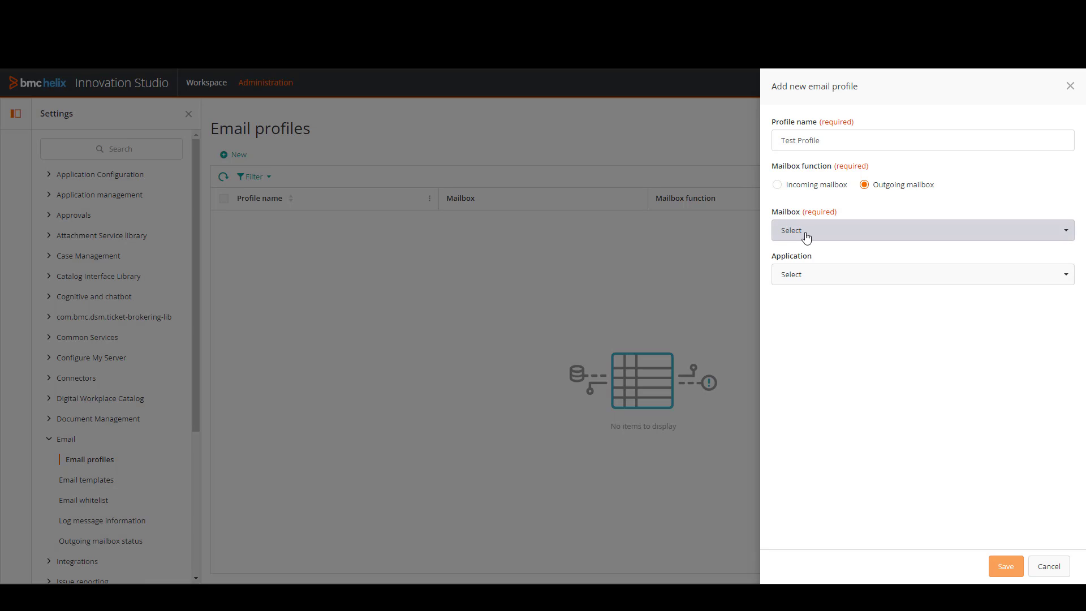
left_click(920, 231)
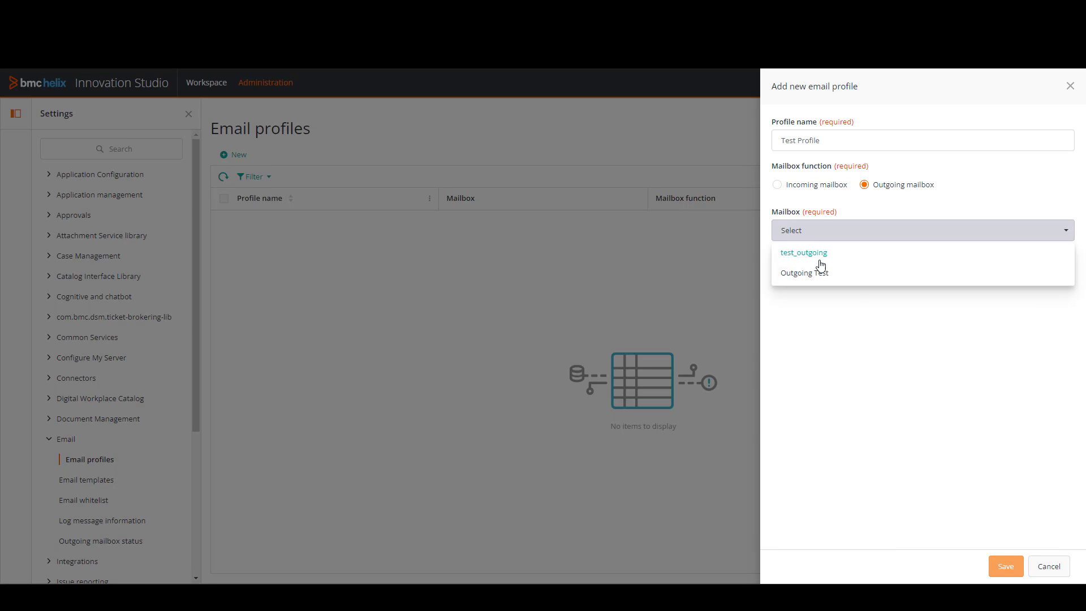
left_click(803, 272)
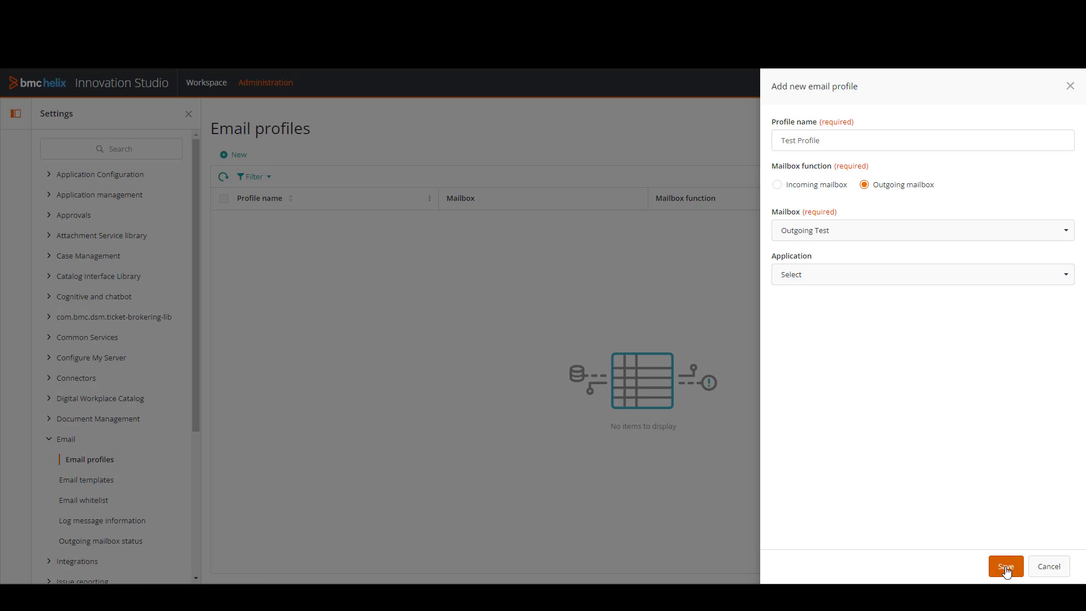
left_click(1005, 566)
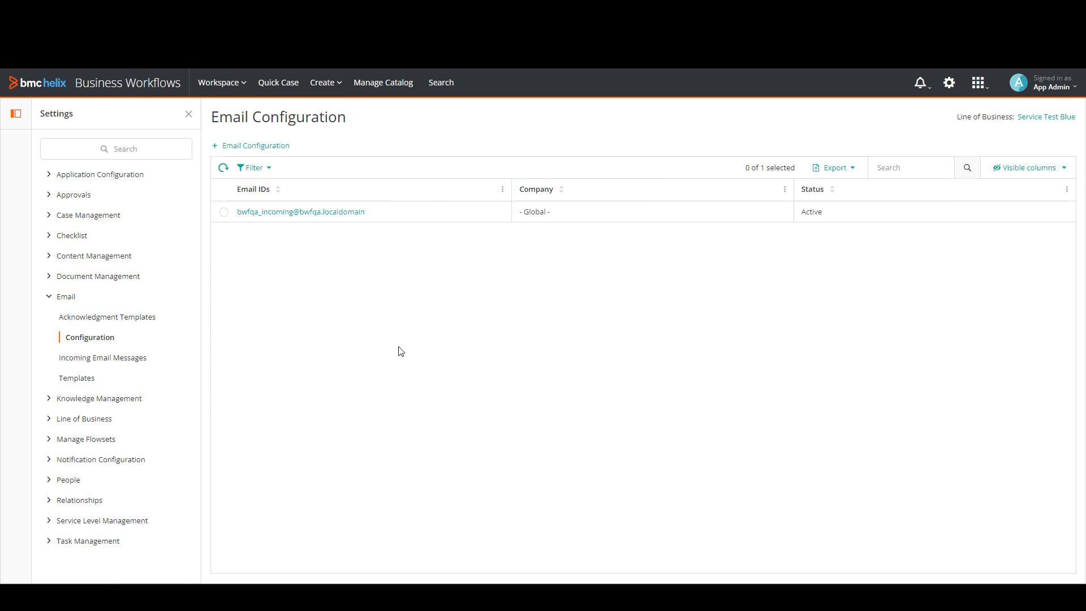
mouse_move(52, 312)
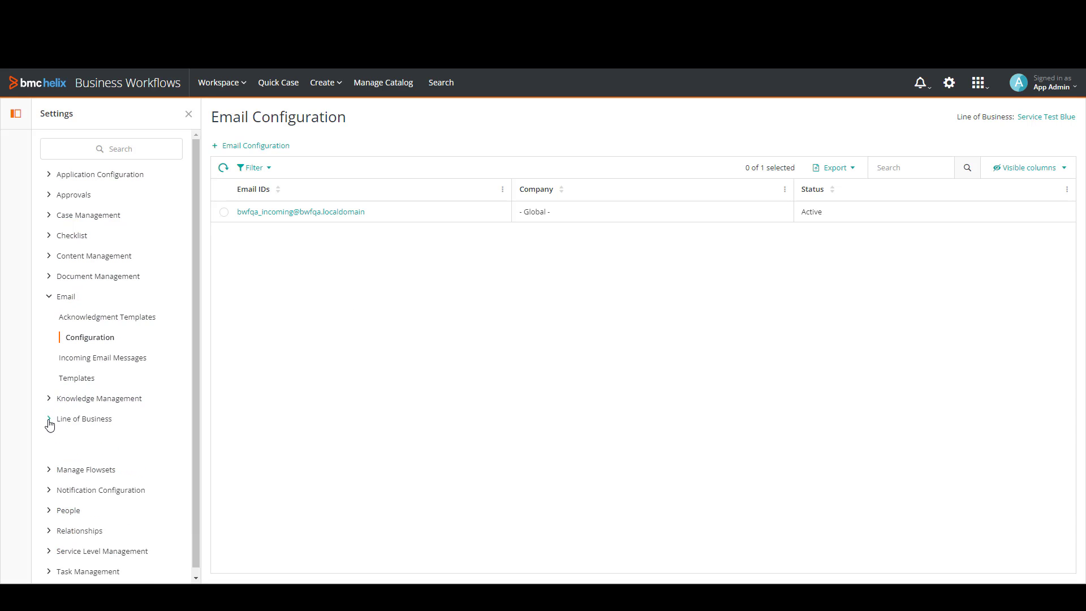
Go to Line of Business > Define Line of Business and open Service Test Blue
left_click(84, 419)
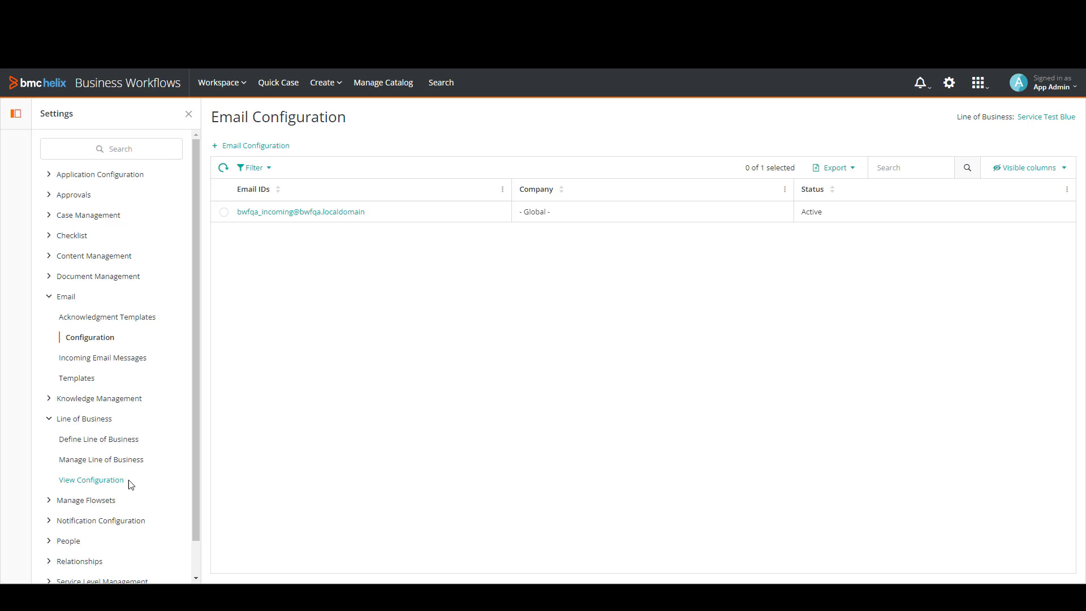
left_click(99, 439)
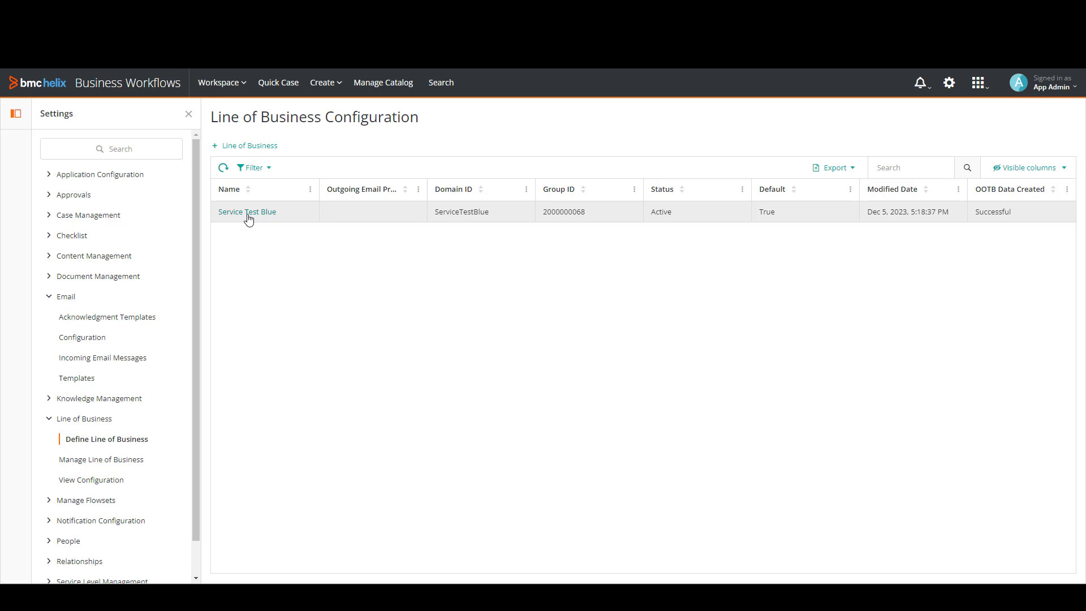
left_click(246, 212)
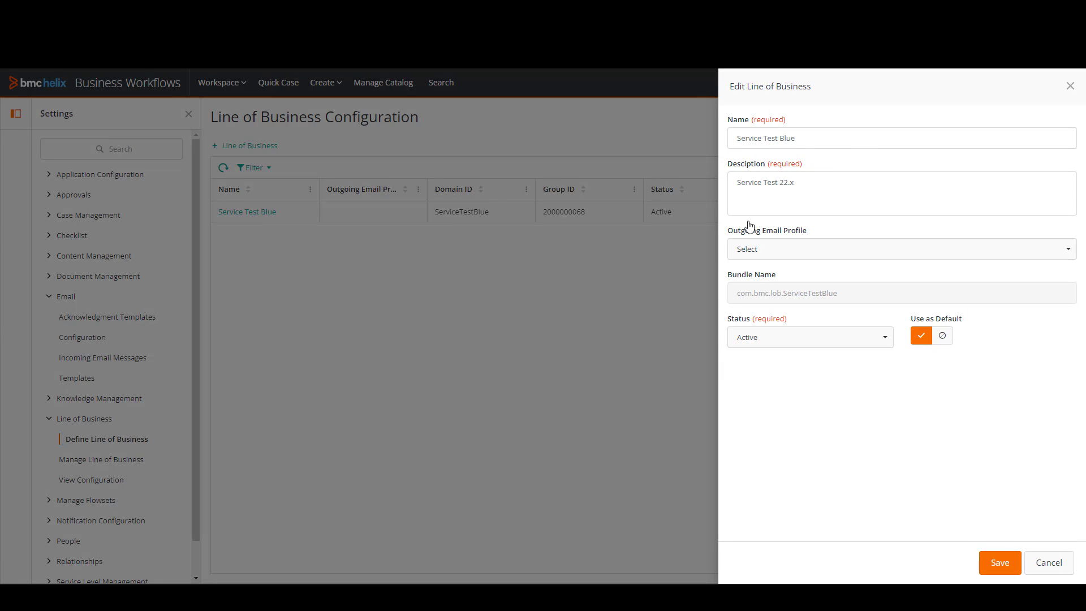
mouse_move(790, 249)
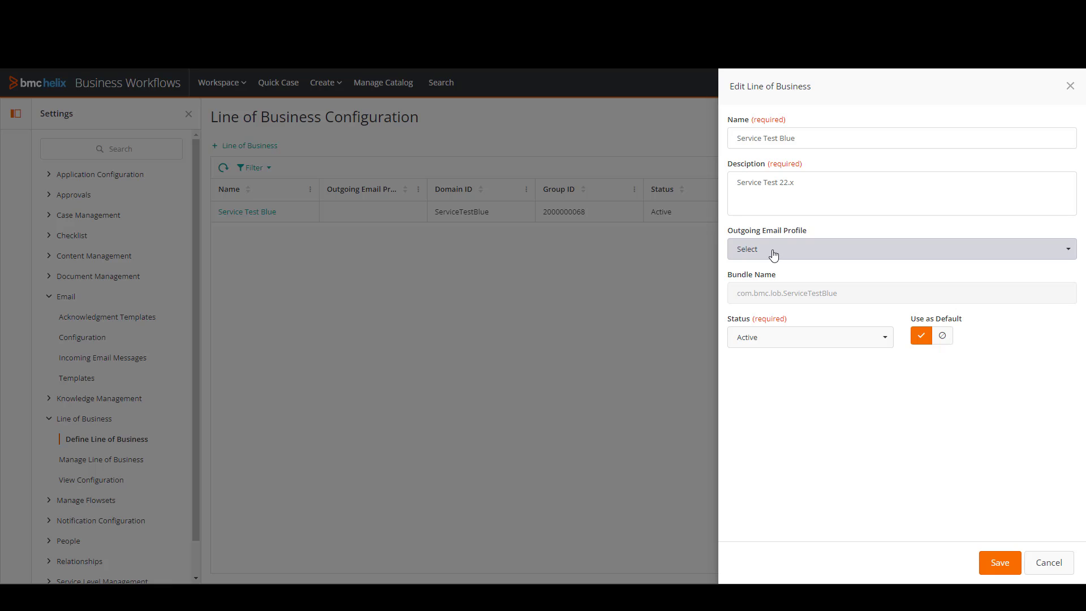
Open the Outgoing Email Profile dropdown for Service Test Blue to show Test Profile
left_click(900, 249)
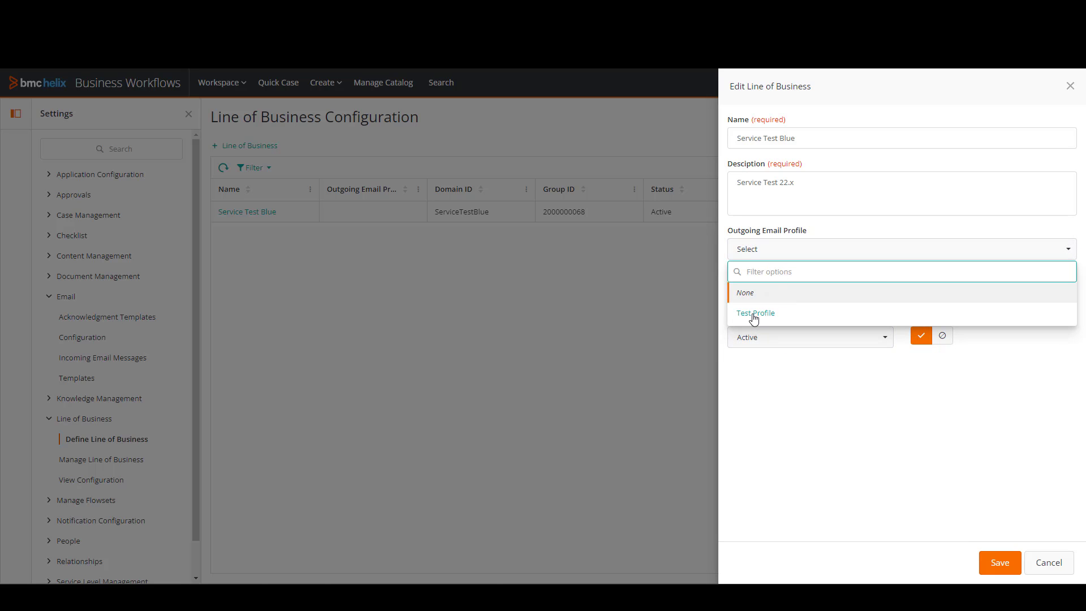